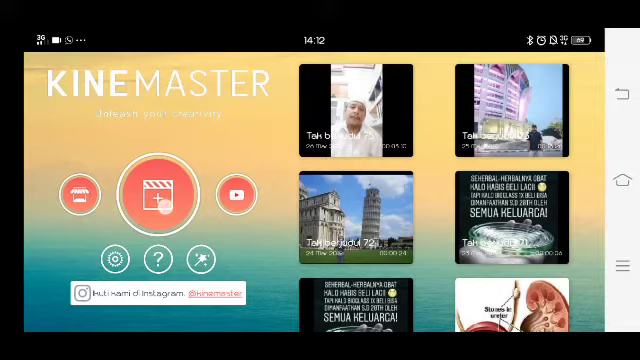
Start a new project and browse the media library's Camera folder for the singing video.
{"action": "left_click", "coordinate": [164, 192]}
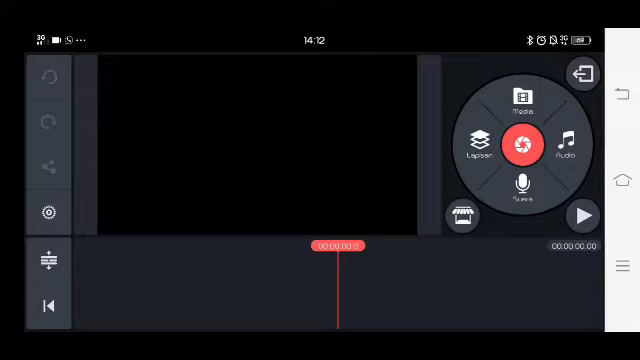
{"action": "left_click", "coordinate": [522, 96]}
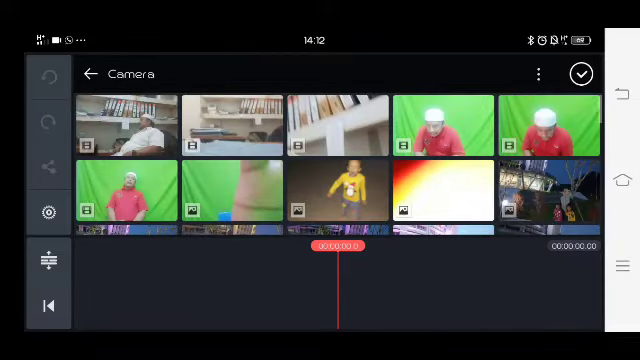
{"action": "scroll", "scroll_direction": "down", "scroll_amount": 3}
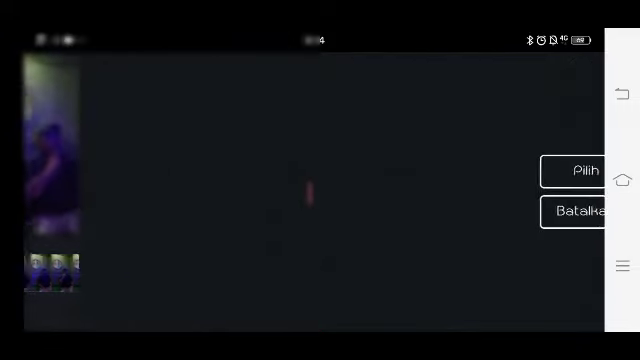
Enter the lyric line "the time has come" as a white text layer over the video.
{"action": "left_click", "coordinate": [308, 192]}
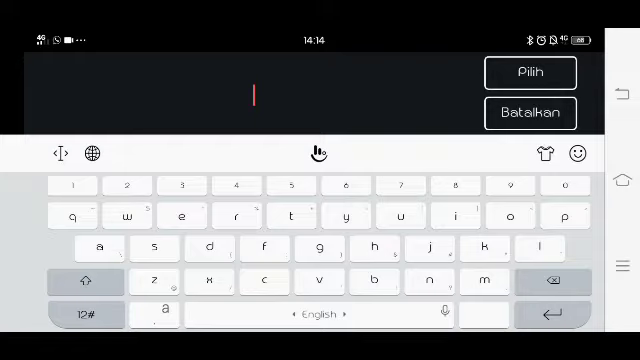
{"action": "type", "text": "the time has"}
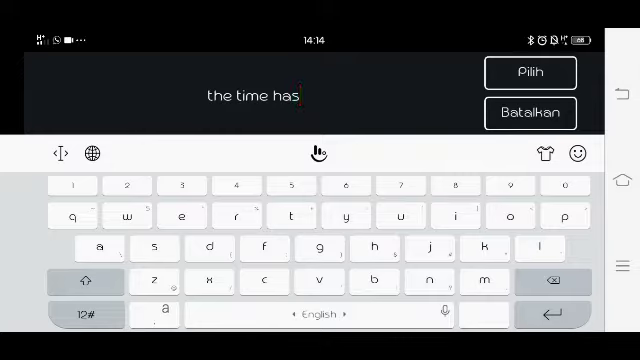
{"action": "type", "text": "come"}
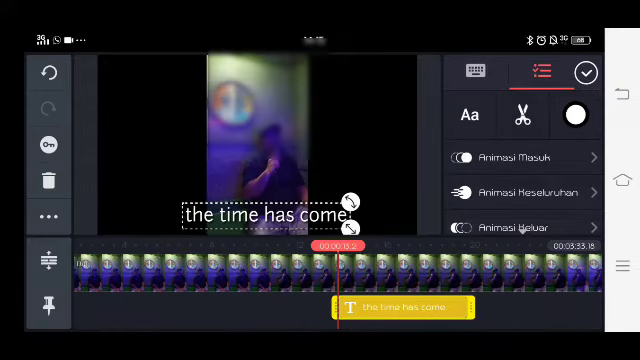
Change the "the time has come" lyric's text colour to red in its style settings.
{"action": "left_click", "coordinate": [42, 218]}
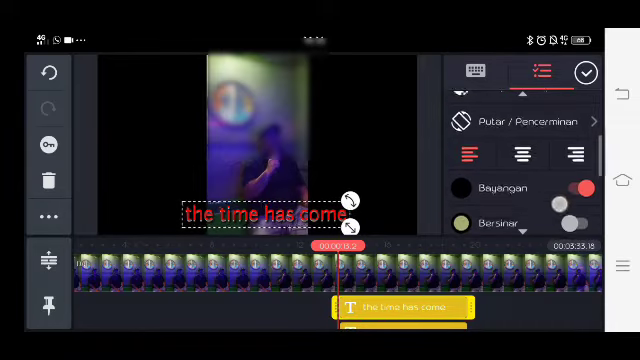
{"action": "scroll", "scroll_direction": "down", "scroll_amount": 3}
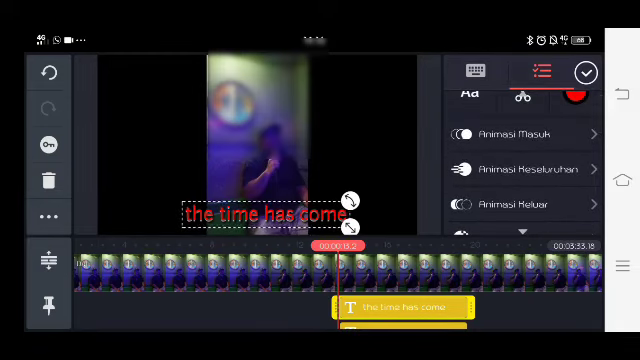
Browse the In Animation list for the red lyric before starting another text layer.
{"action": "left_click", "coordinate": [520, 136]}
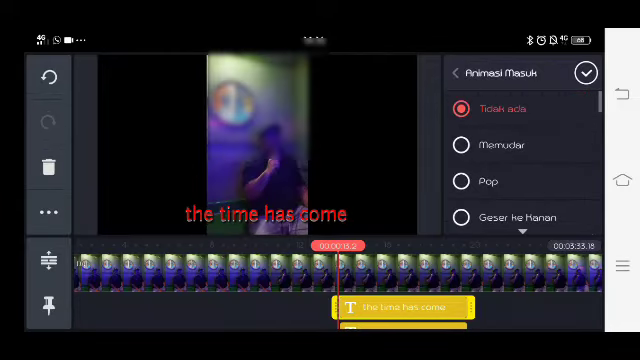
{"action": "scroll", "scroll_direction": "down", "scroll_amount": 3}
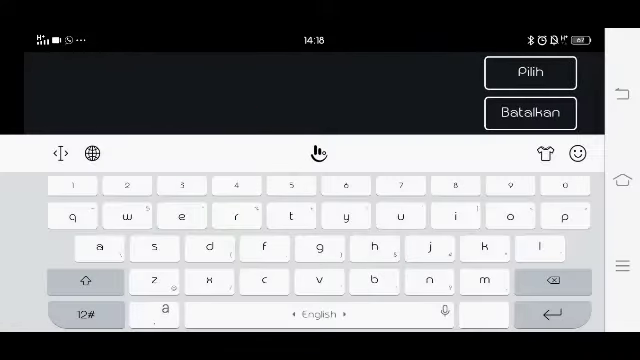
Add a second white lyric layer reading "that we must be apart".
{"action": "left_click", "coordinate": [292, 216]}
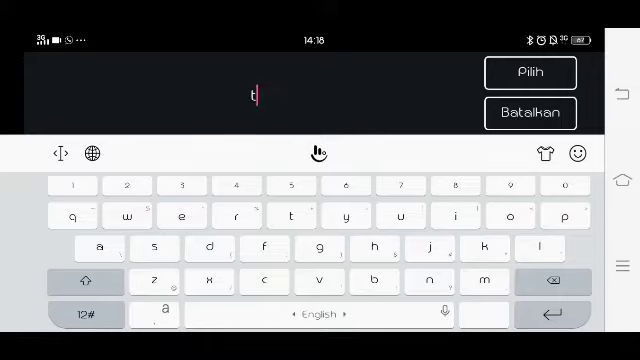
{"action": "type", "text": "hat"}
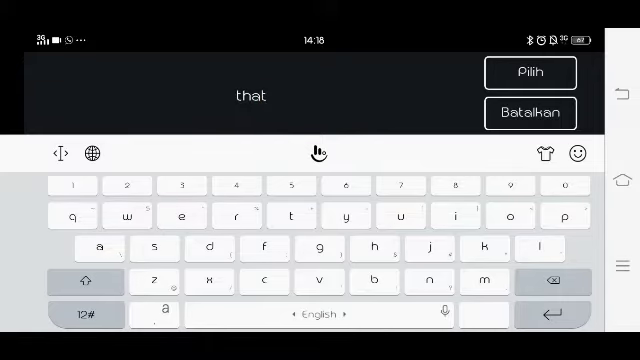
{"action": "type", "text": "we must be a"}
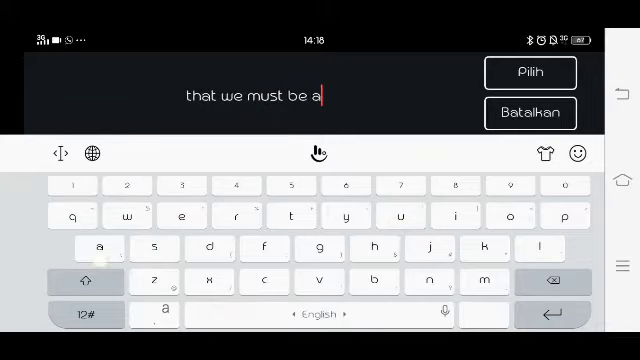
{"action": "type", "text": "part"}
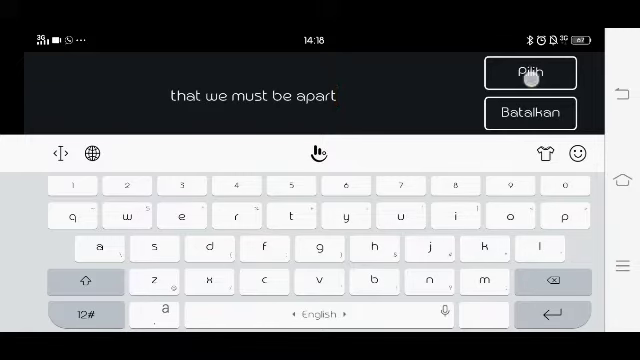
{"action": "left_click", "coordinate": [530, 72]}
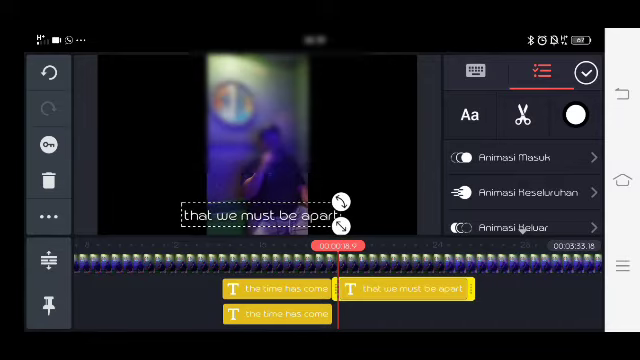
Set the second lyric's font to Latin > Junction.
{"action": "left_click", "coordinate": [472, 114]}
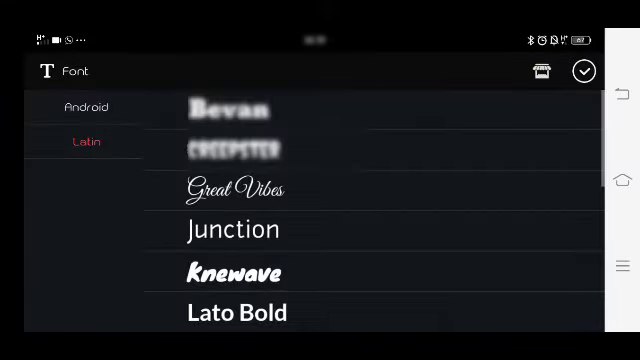
{"action": "left_click", "coordinate": [232, 230]}
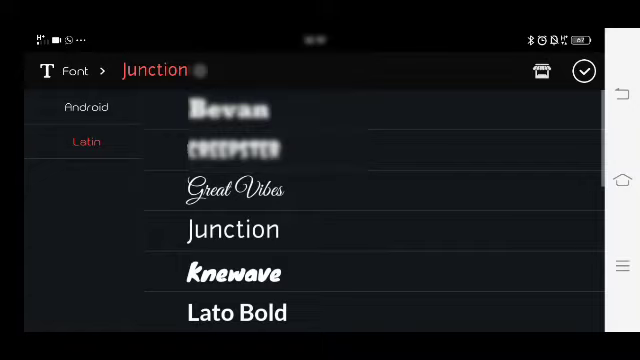
{"action": "left_click", "coordinate": [584, 72]}
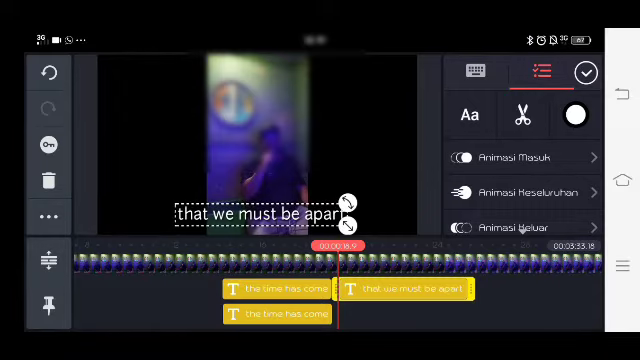
Colour the "that we must be apart" lyric red to match the first line.
{"action": "left_click", "coordinate": [44, 216]}
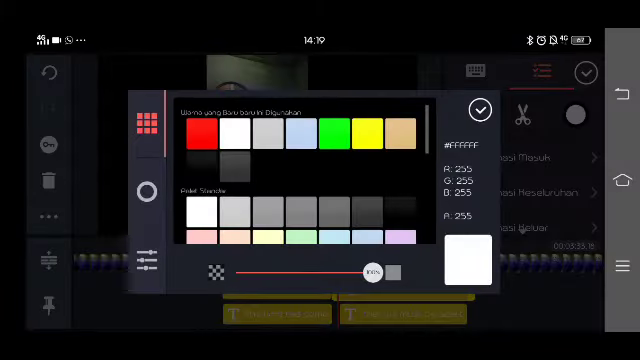
{"action": "left_click", "coordinate": [198, 132]}
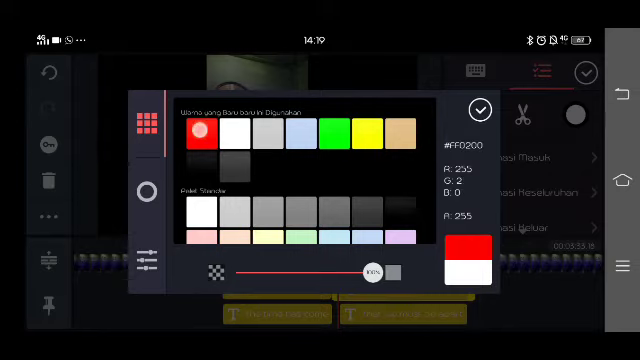
{"action": "left_click", "coordinate": [478, 110]}
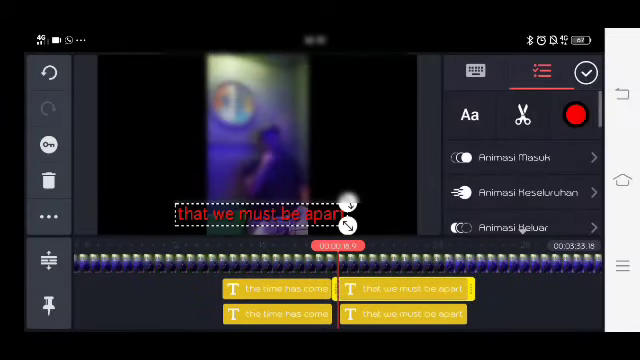
Scroll the text options panel down to reach Animasi Masuk (In Animation).
{"action": "scroll", "scroll_direction": "down", "scroll_amount": 3}
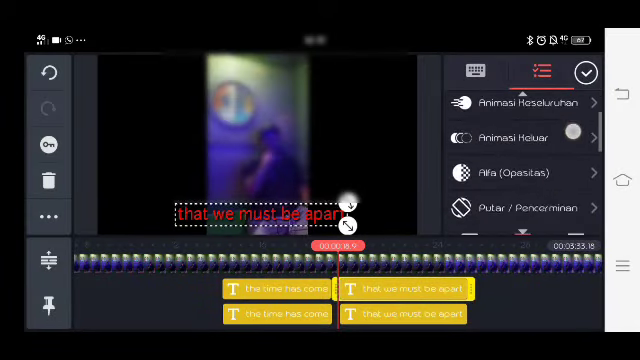
{"action": "scroll", "scroll_direction": "down", "scroll_amount": 3}
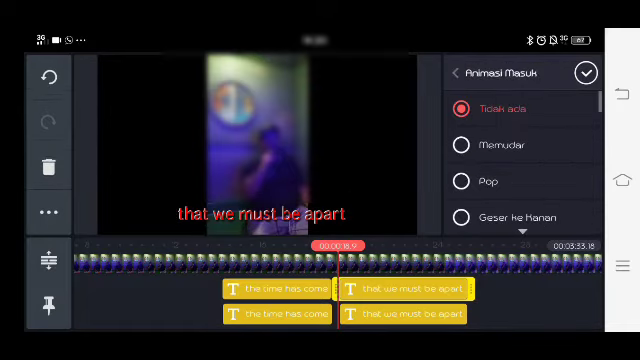
Apply the Huruf demi huruf (letter by letter) entry animation and play back the project.
{"action": "scroll", "scroll_direction": "down", "scroll_amount": 3}
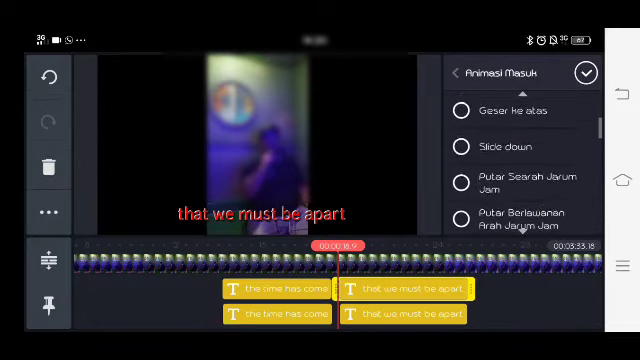
{"action": "scroll", "scroll_direction": "down", "scroll_amount": 3}
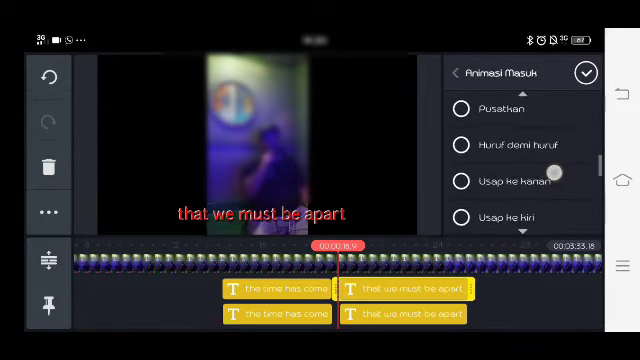
{"action": "left_click", "coordinate": [516, 144]}
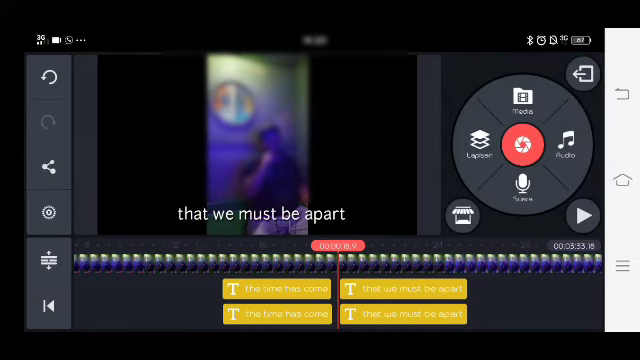
{"action": "left_click", "coordinate": [580, 214]}
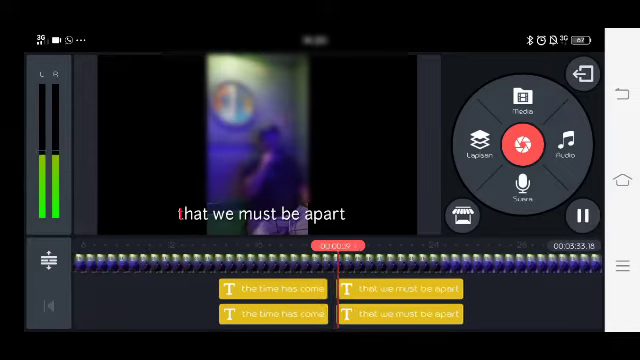